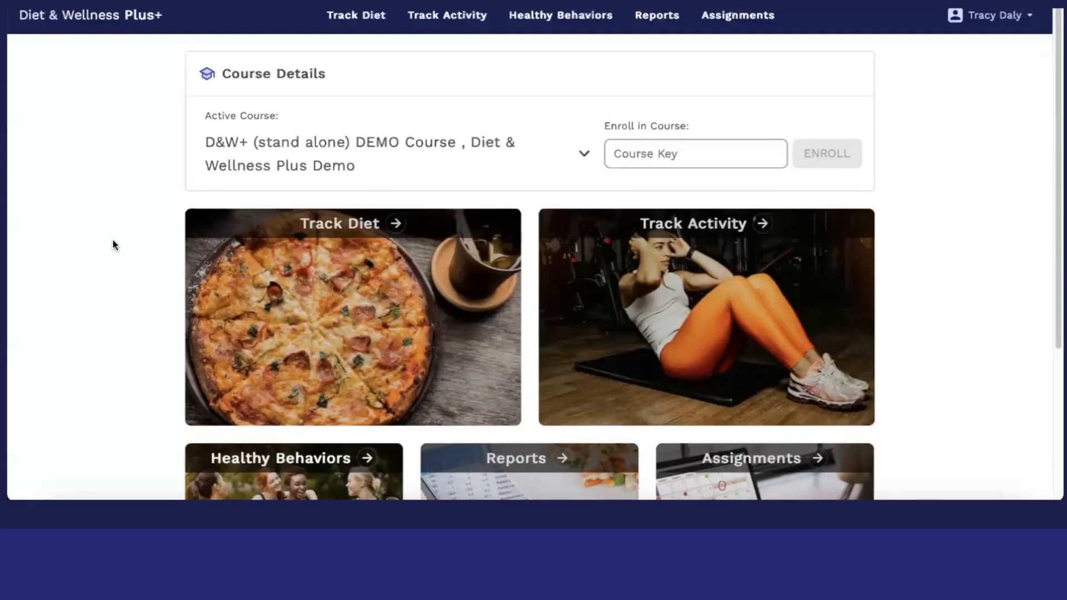
- Scroll down and open the Assignments tile to list the four due reports
{"action": "scroll", "scroll_direction": "down", "scroll_amount": 3}
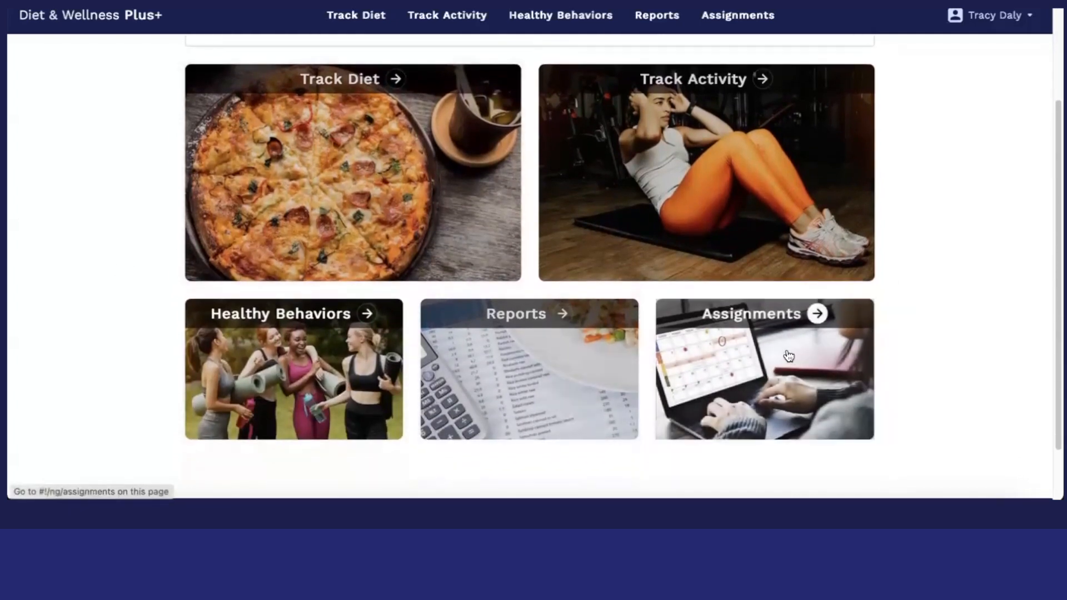
{"action": "left_click", "coordinate": [765, 369]}
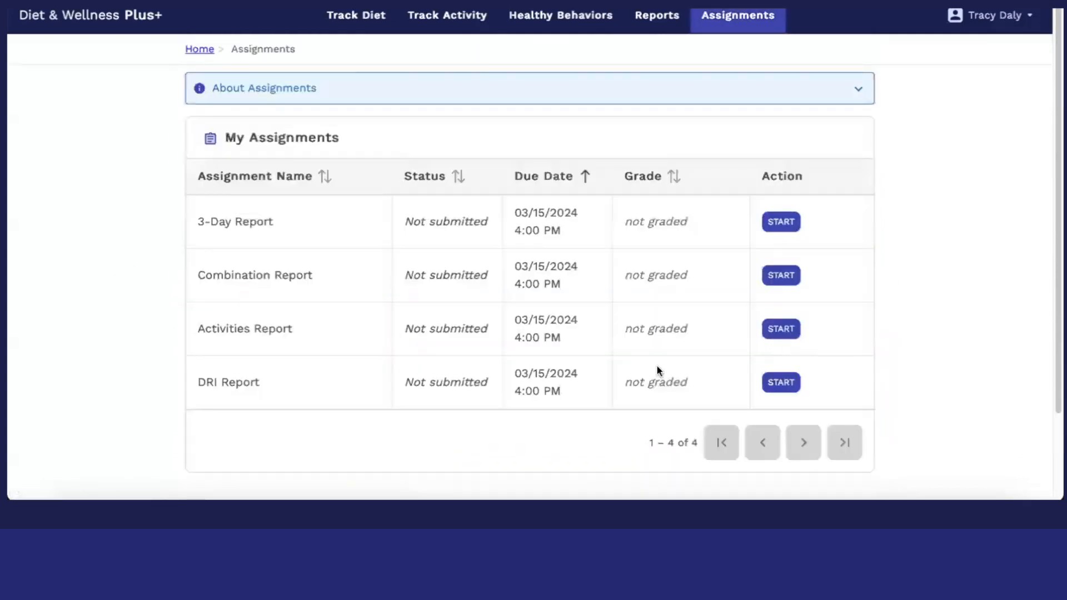
{"action": "mouse_move", "coordinate": [243, 259]}
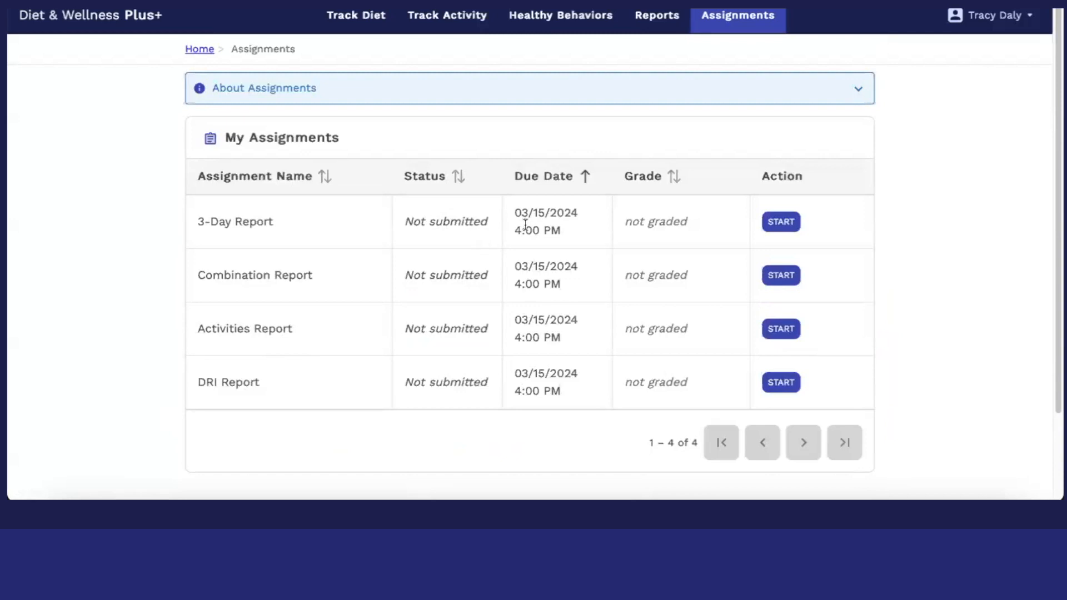
{"action": "mouse_move", "coordinate": [747, 221]}
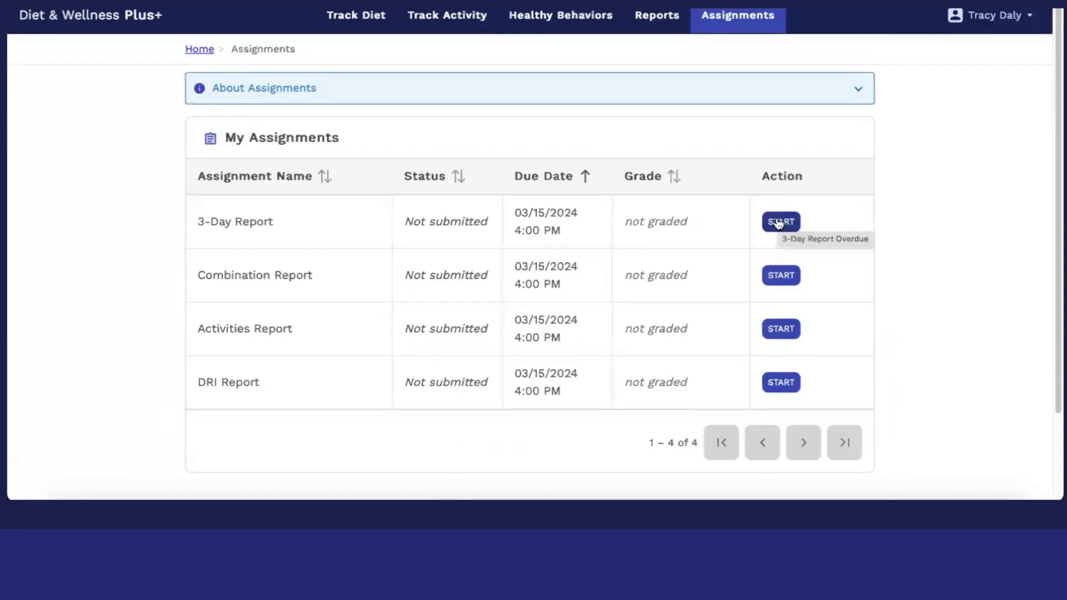
- Start the 3-Day Report and pick report days 02/03, 02/04 and 02/08/2024
{"action": "left_click", "coordinate": [780, 221]}
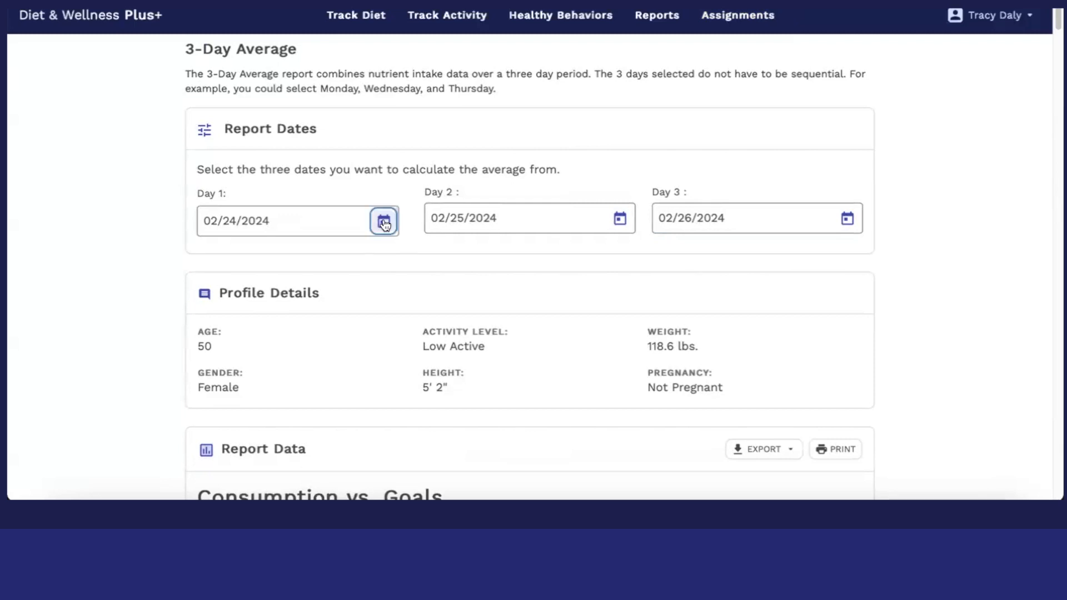
{"action": "left_click", "coordinate": [384, 221]}
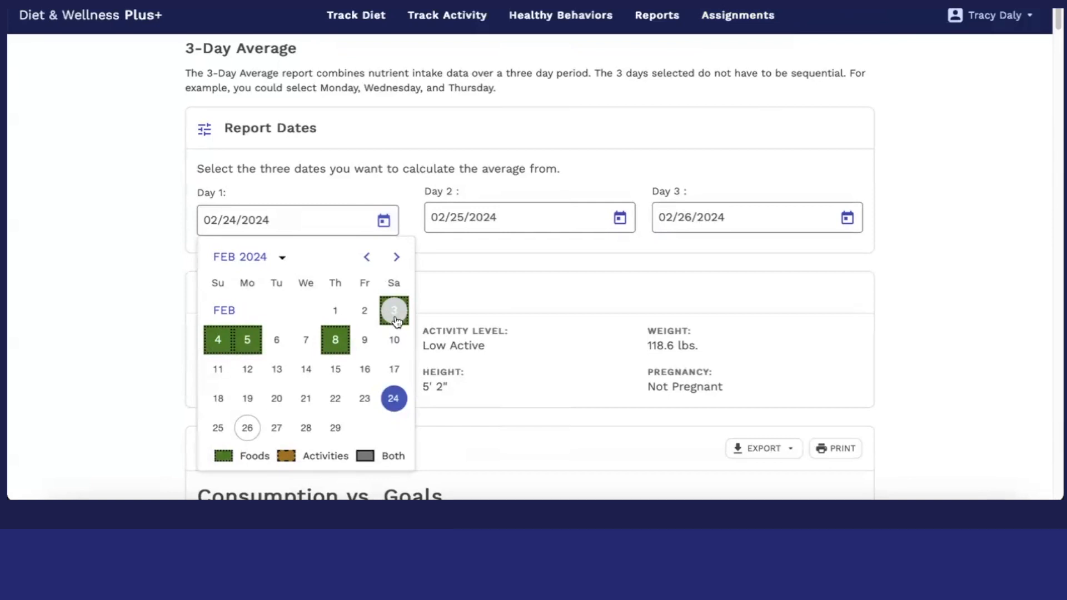
{"action": "mouse_move", "coordinate": [405, 313]}
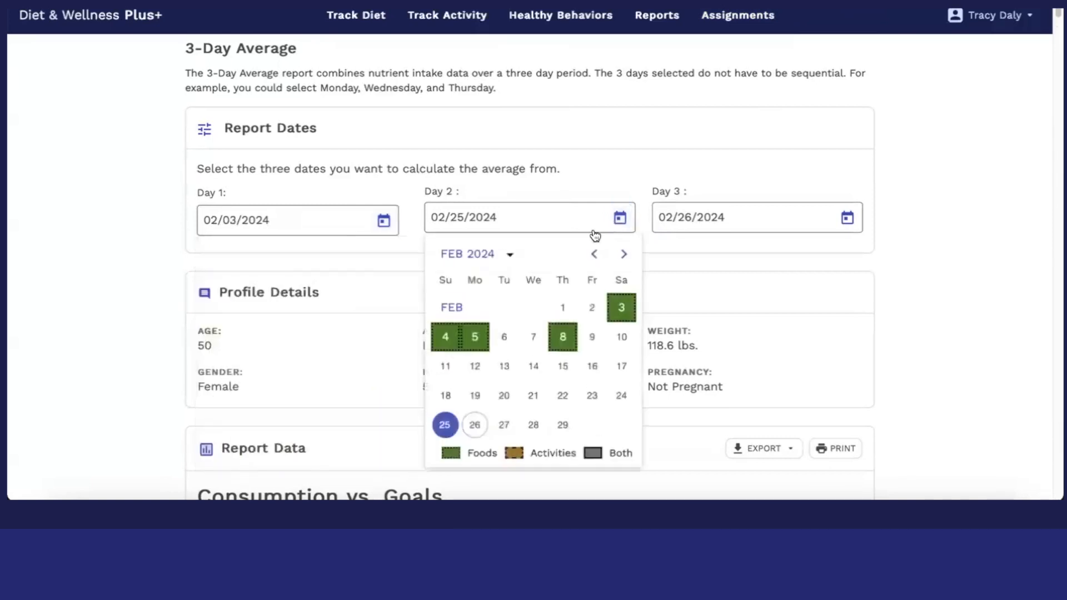
{"action": "left_click", "coordinate": [445, 337]}
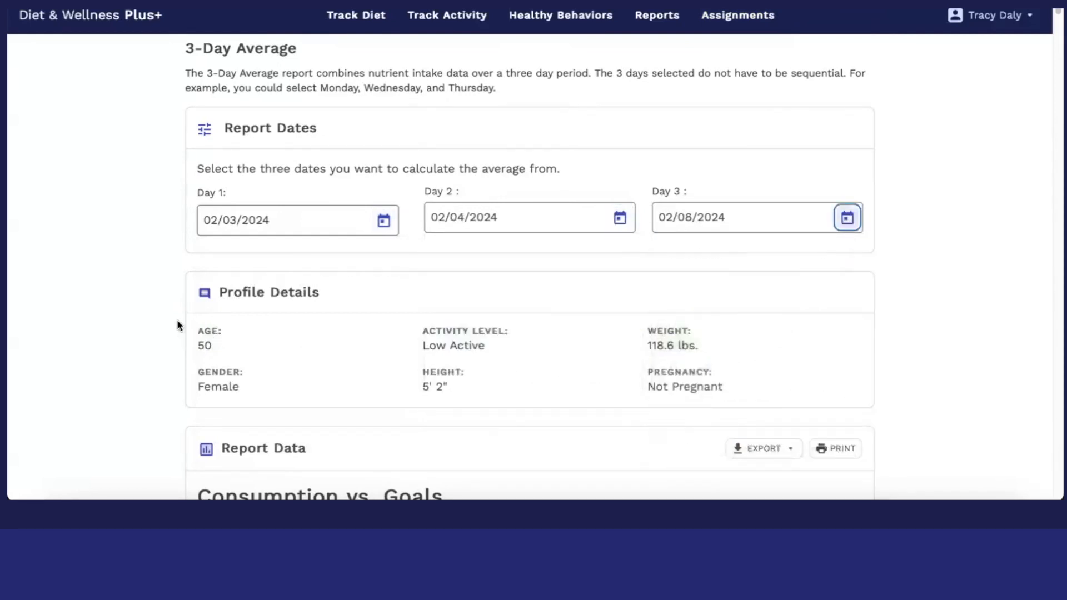
{"action": "scroll", "scroll_direction": "down", "scroll_amount": 3}
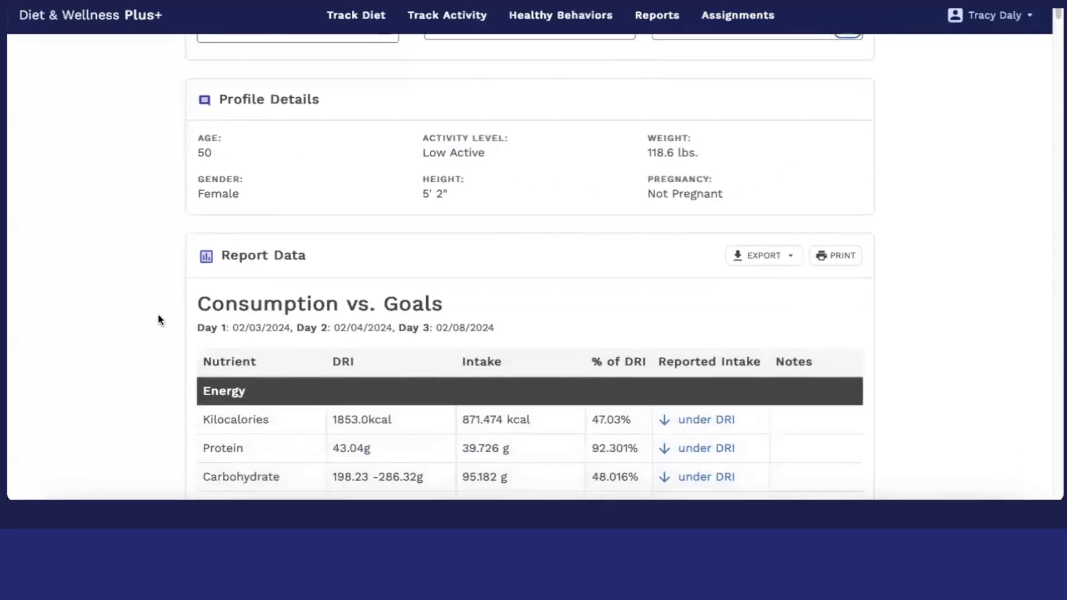
{"action": "scroll", "scroll_direction": "down", "scroll_amount": 3}
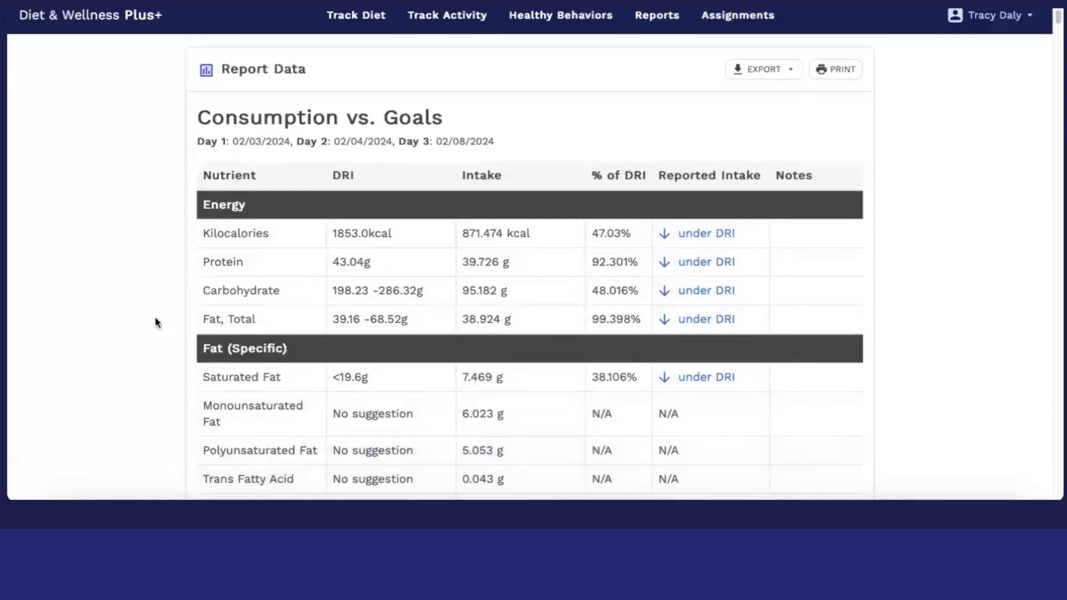
{"action": "scroll", "scroll_direction": "down", "scroll_amount": 3}
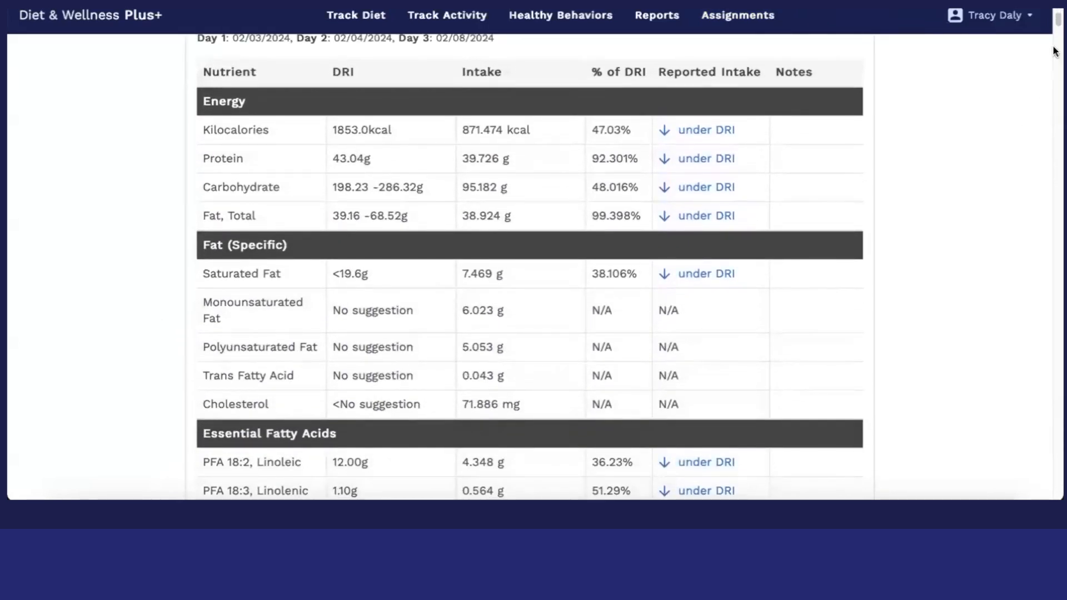
{"action": "scroll", "scroll_direction": "down", "scroll_amount": 3}
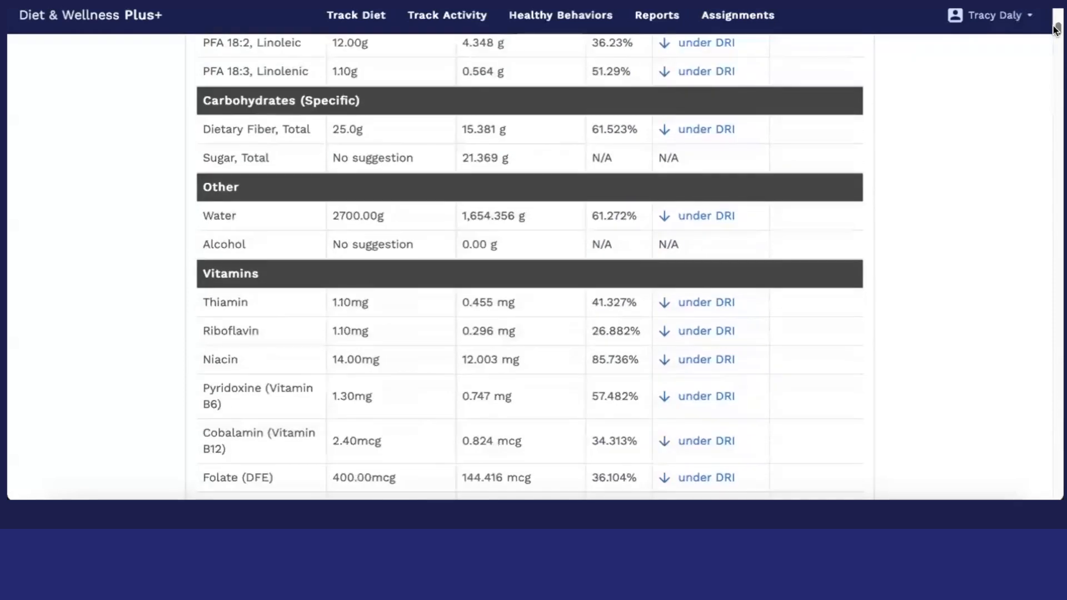
{"action": "scroll", "scroll_direction": "down", "scroll_amount": 3}
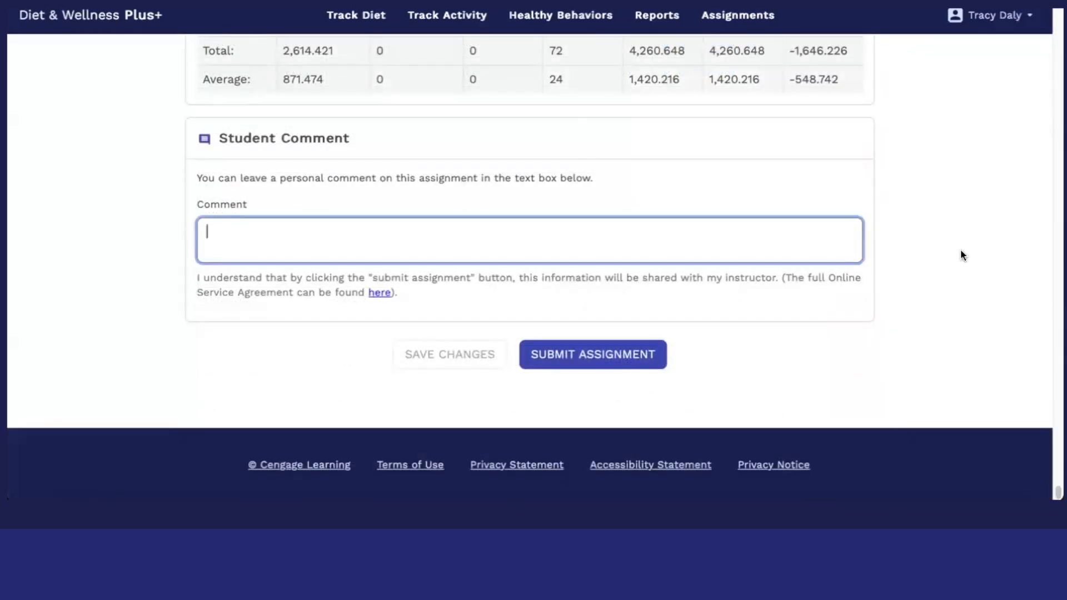
- Enter the comment "Please review. Thank you." and submit the 3-Day Report
{"action": "type", "text": "Please review. Tha"}
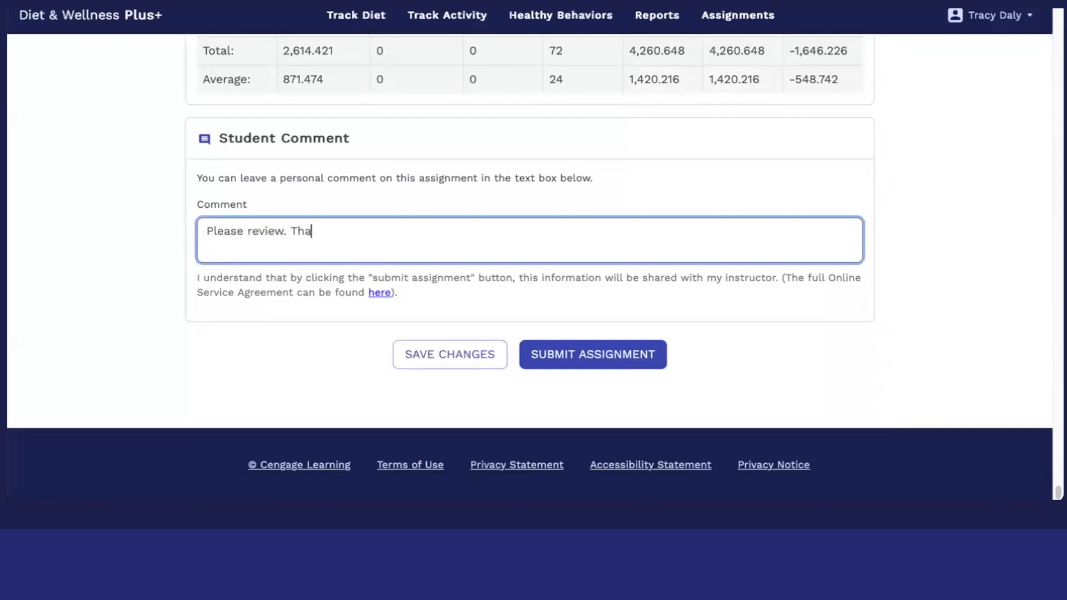
{"action": "type", "text": "nk you."}
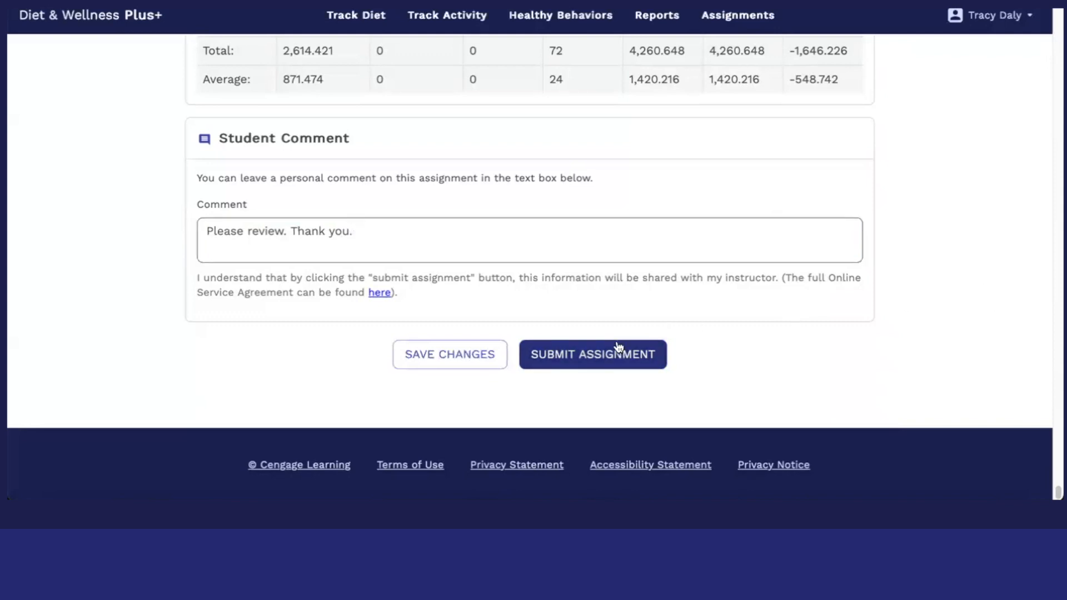
{"action": "left_click", "coordinate": [592, 354]}
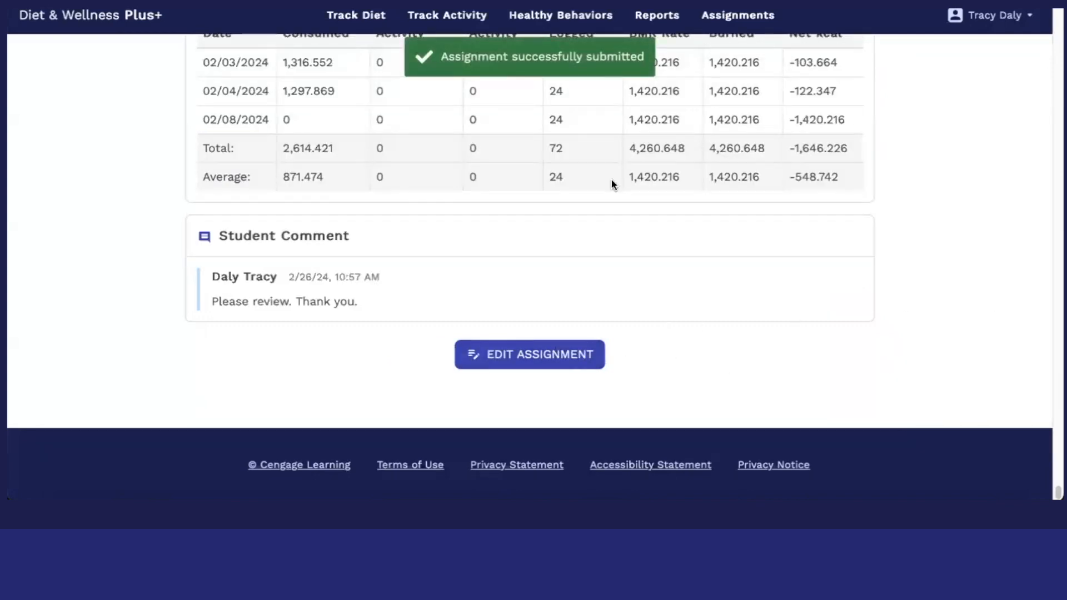
{"action": "mouse_move", "coordinate": [590, 74]}
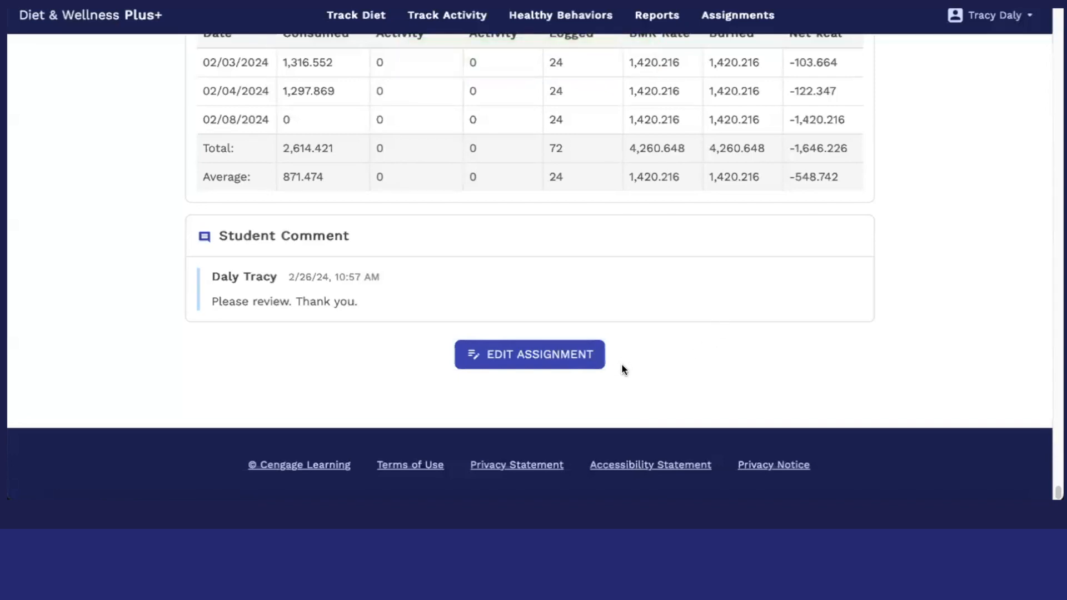
- Request editing of the submitted 3-Day Report to bring up the reset warning
{"action": "left_click", "coordinate": [530, 354]}
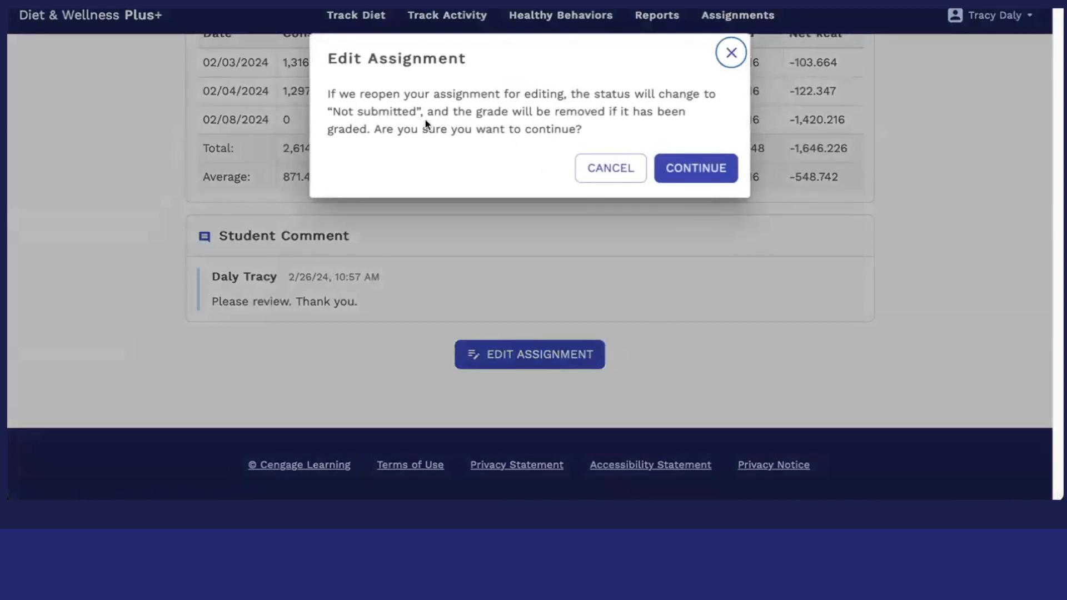
{"action": "mouse_move", "coordinate": [481, 174]}
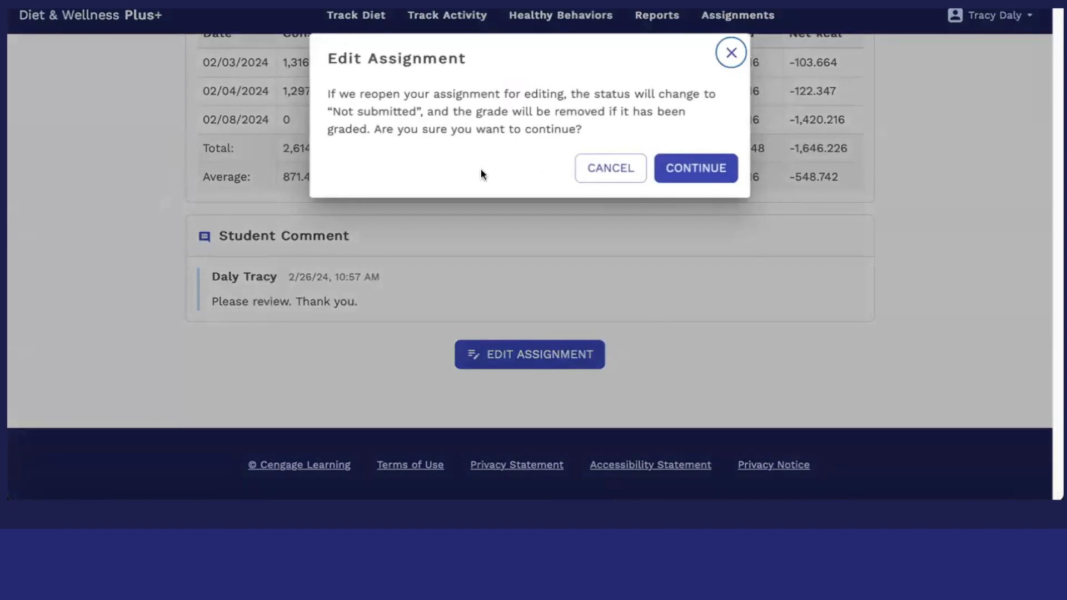